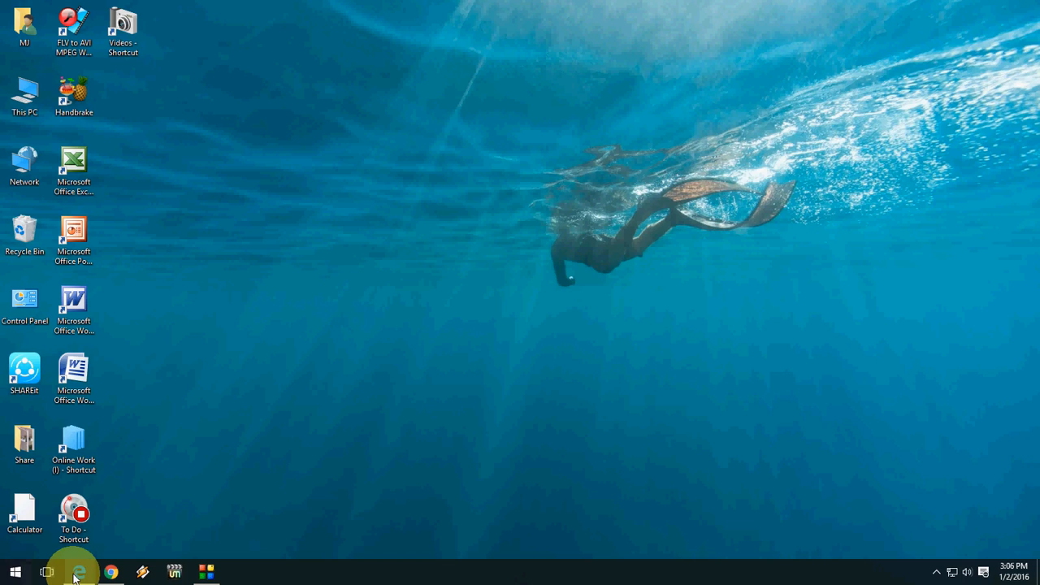
# Pin the Wikipedia main page to Start from Edge's More actions menu and confirm with Yes.
pyautogui.click(78, 572)
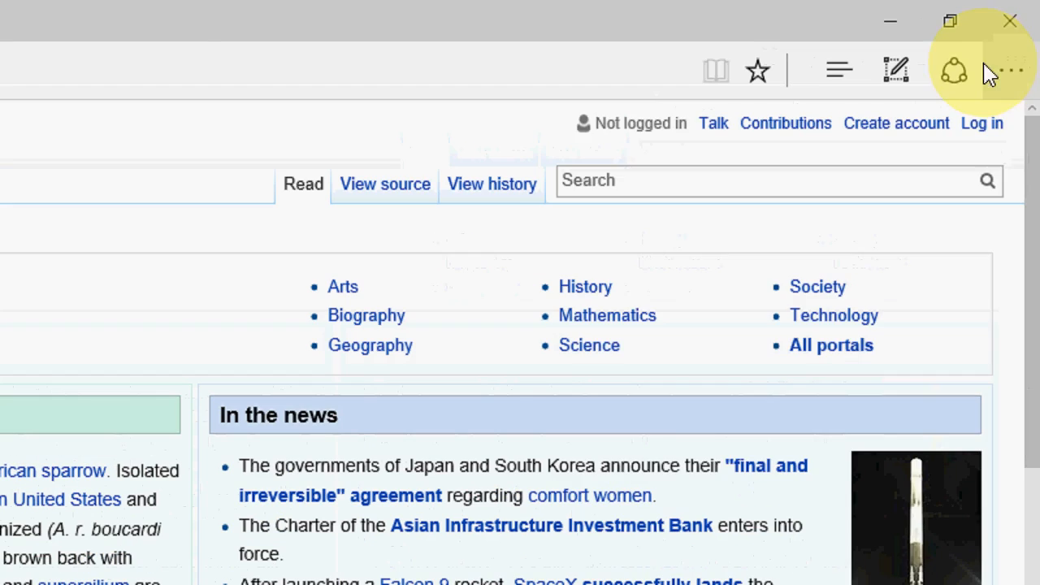
pyautogui.click(1011, 70)
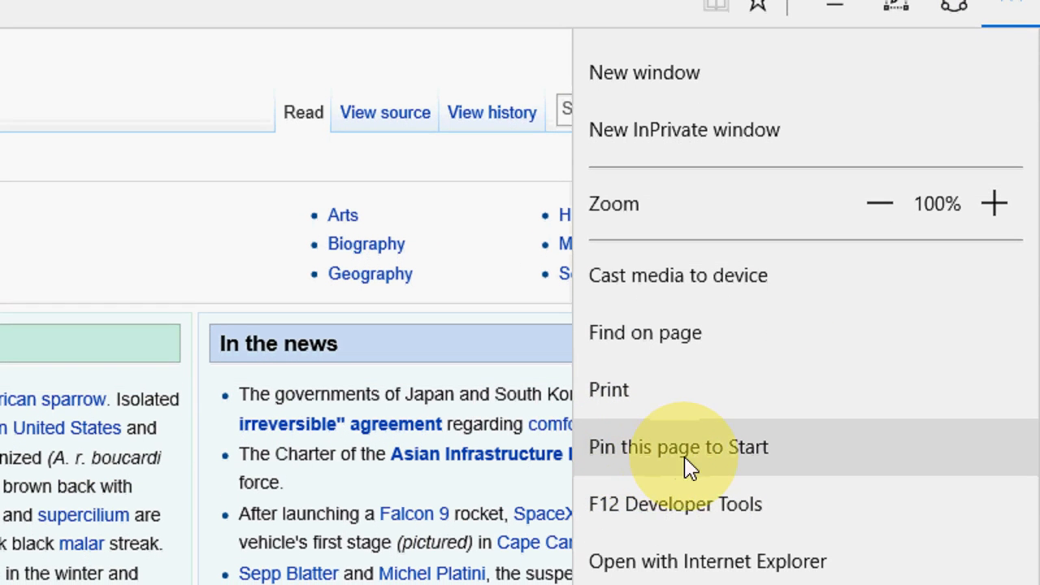
pyautogui.click(678, 447)
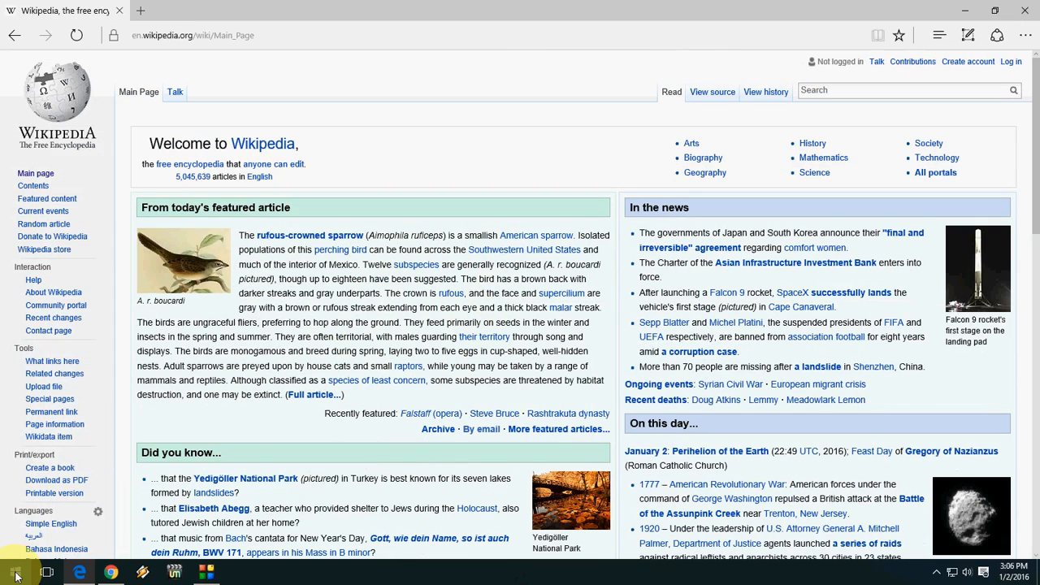
pyautogui.click(13, 572)
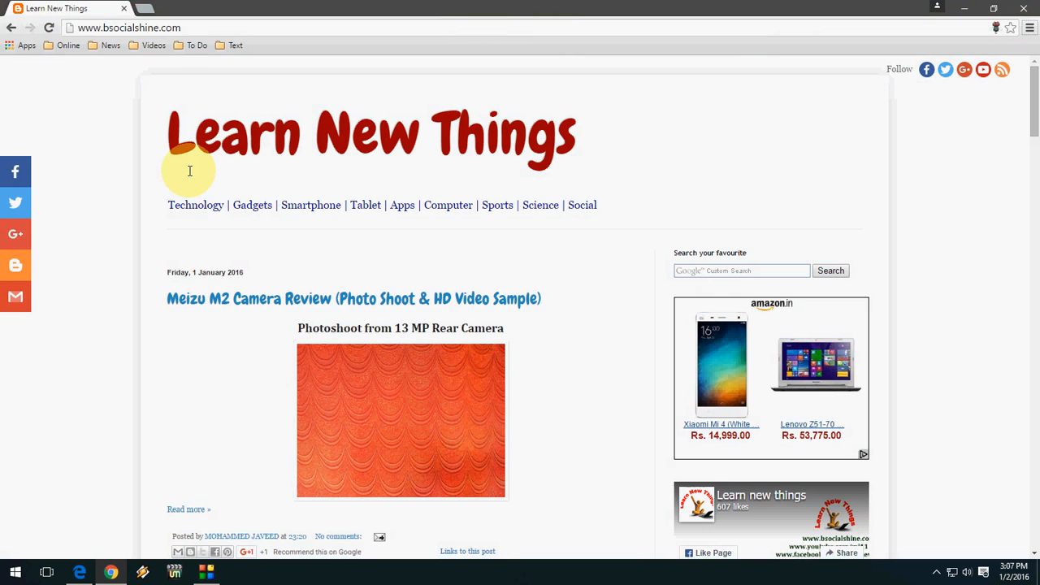
pyautogui.moveTo(453, 23)
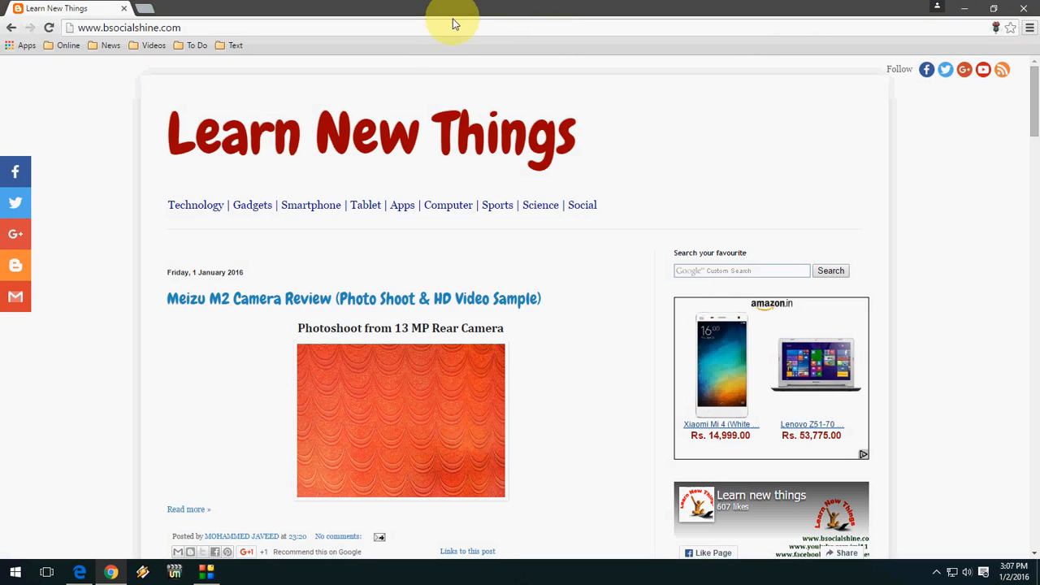
# Restore down Chrome, leave a Learn New Things shortcut on the desktop, and minimize Chrome.
pyautogui.click(993, 8)
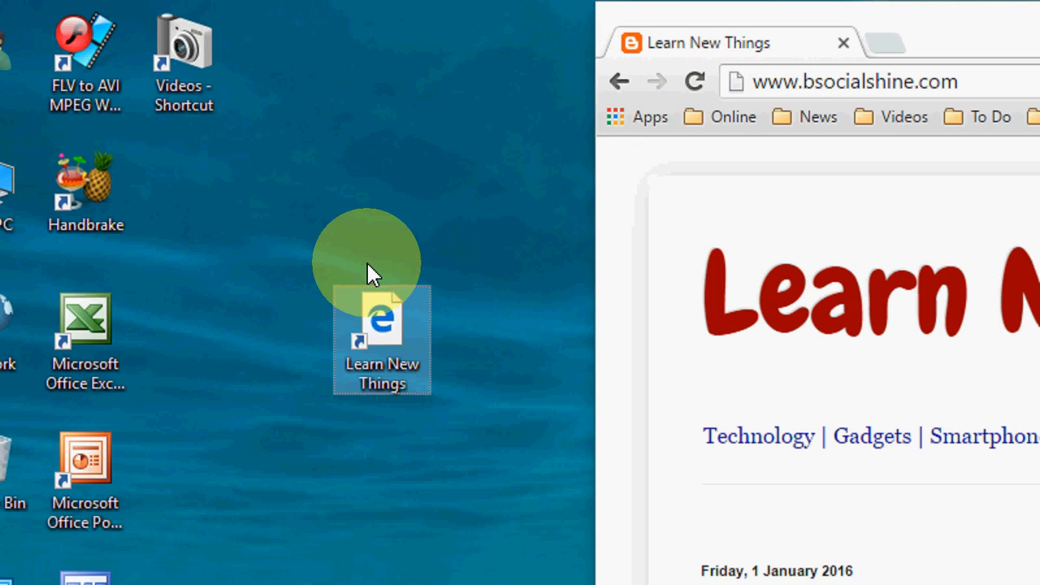
pyautogui.click(874, 10)
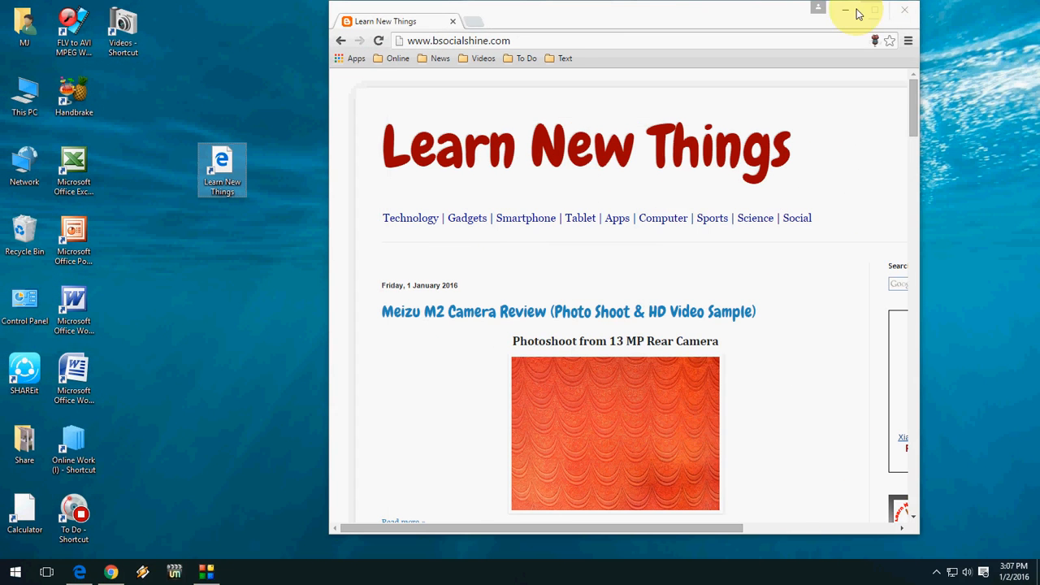
# Copy the Learn New Things shortcut and run shell:programs to reach the Start menu Programs folder.
pyautogui.rightClick(221, 167)
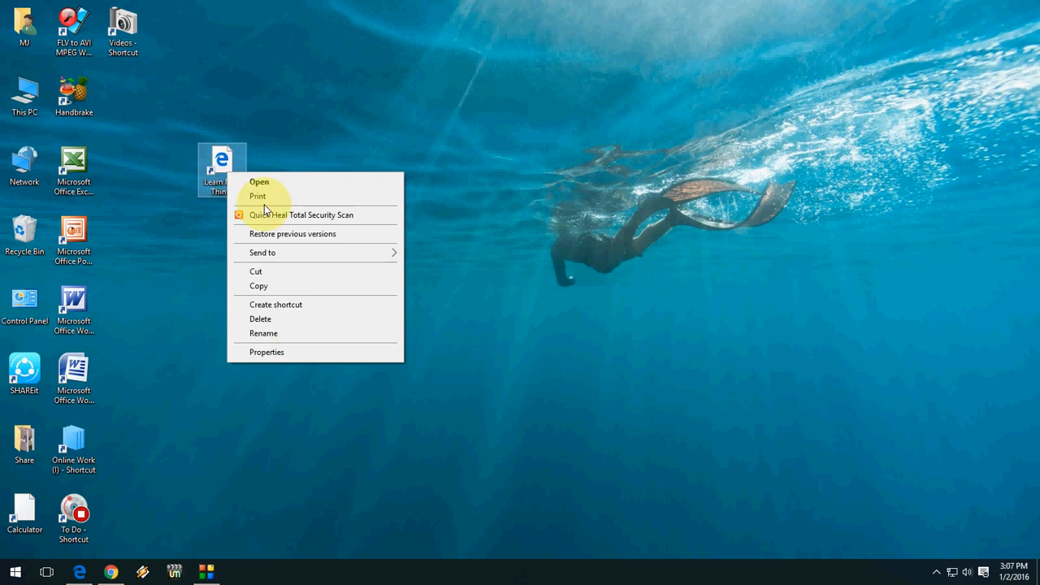
pyautogui.click(258, 286)
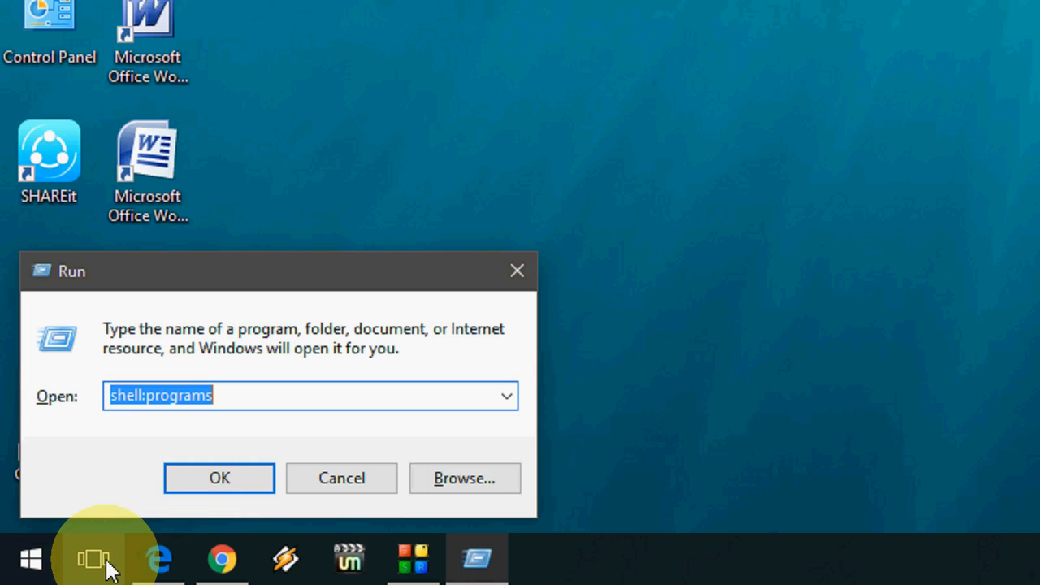
pyautogui.click(240, 397)
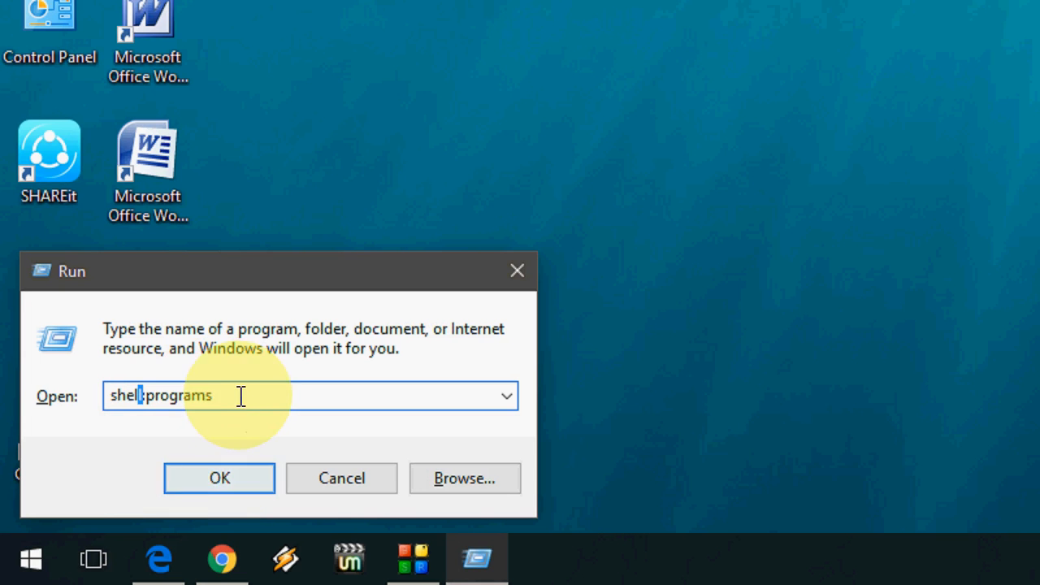
pyautogui.click(219, 477)
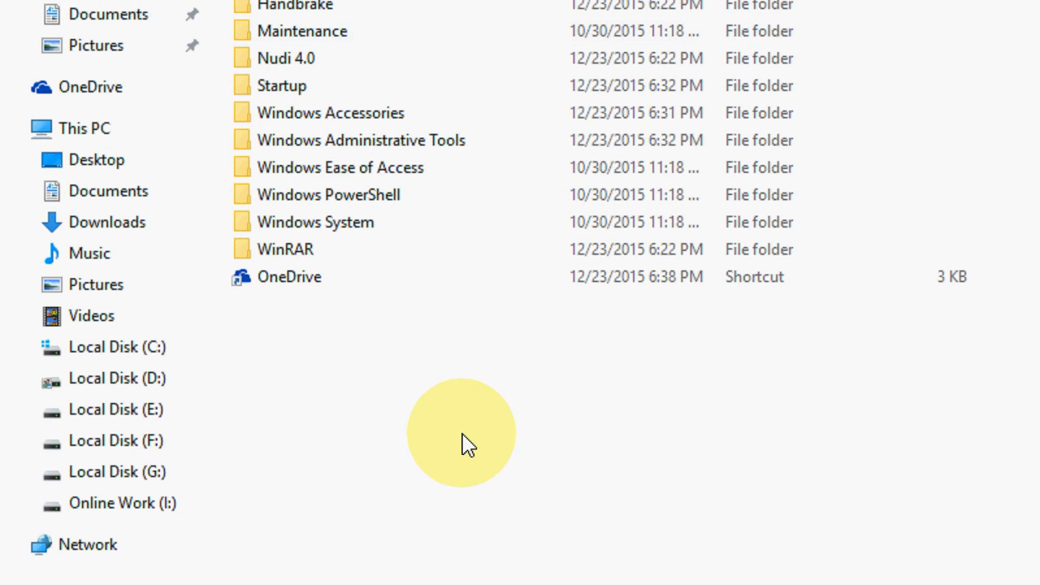
# Paste the Learn New Things shortcut into the Programs folder and close File Explorer.
pyautogui.rightClick(463, 445)
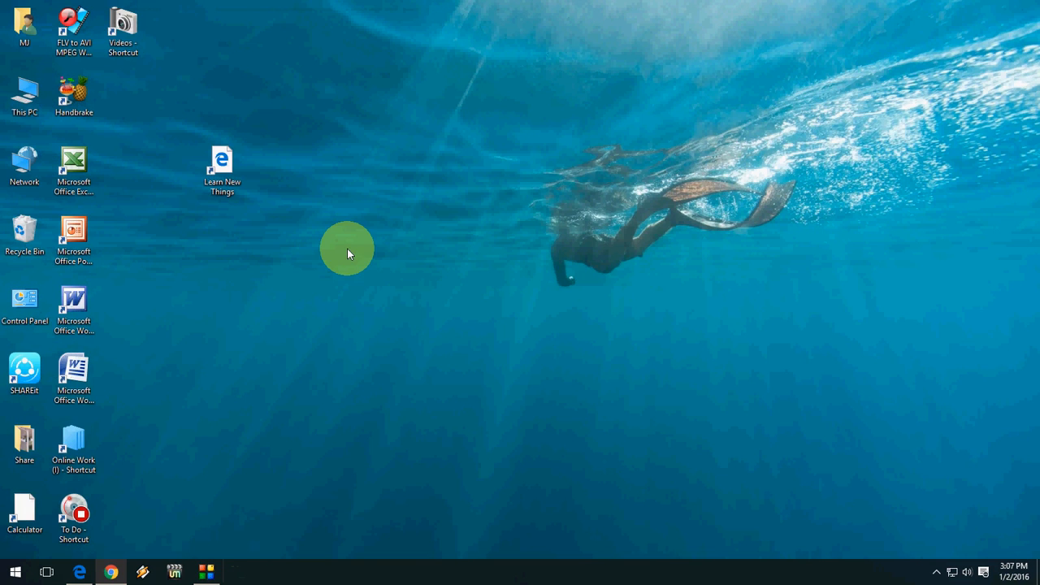
# From All apps, scroll to L and pin Learn New Things to Start as a tile.
pyautogui.click(15, 572)
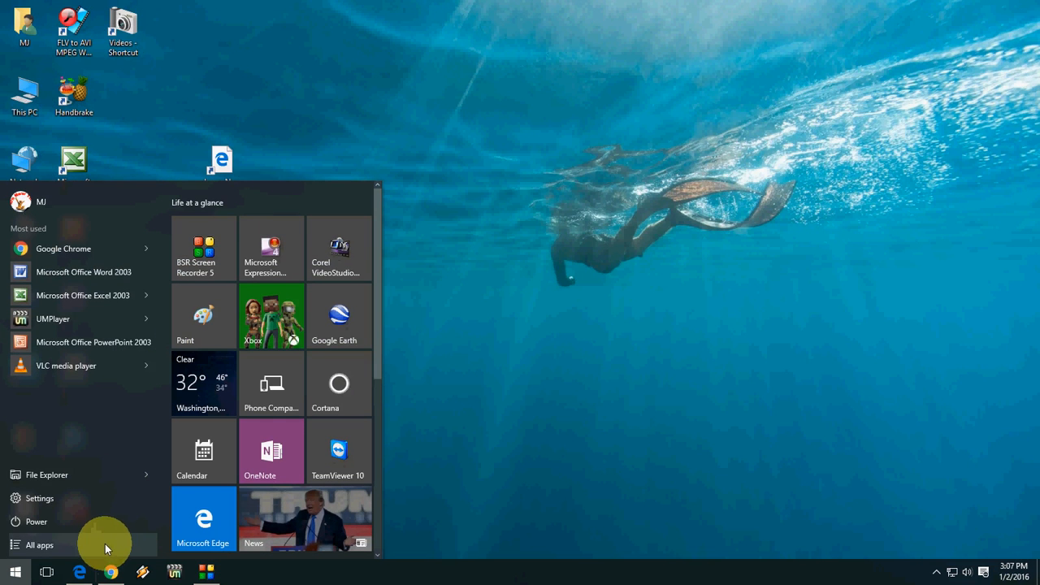
pyautogui.click(39, 544)
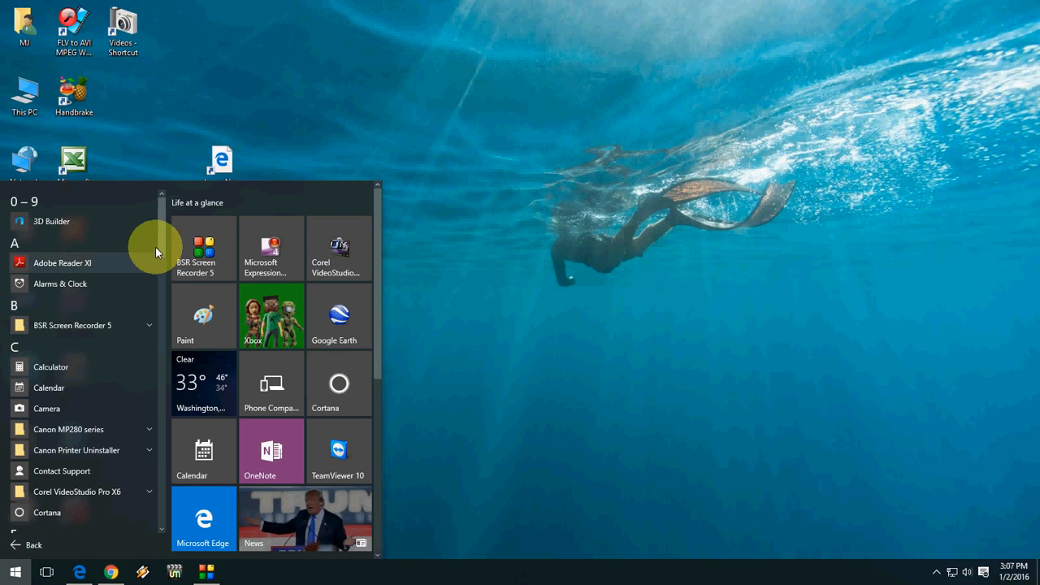
pyautogui.scroll(-3)
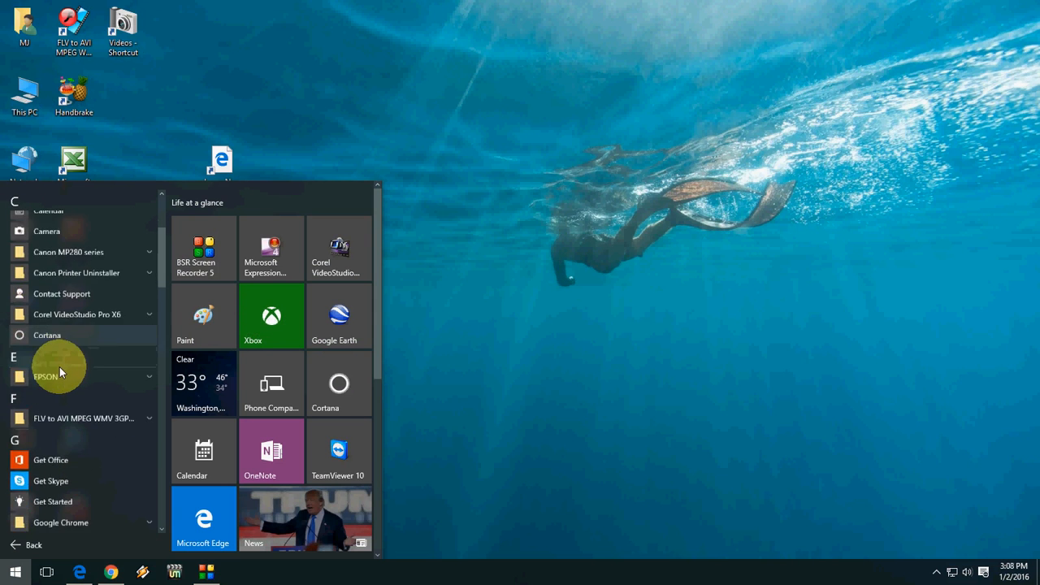
pyautogui.scroll(-3)
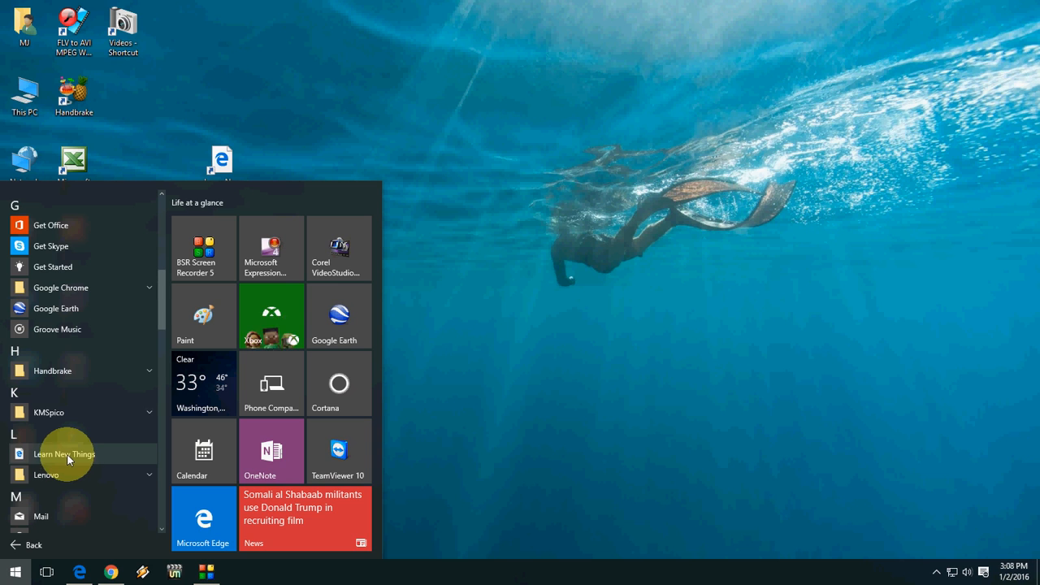
pyautogui.moveTo(308, 480)
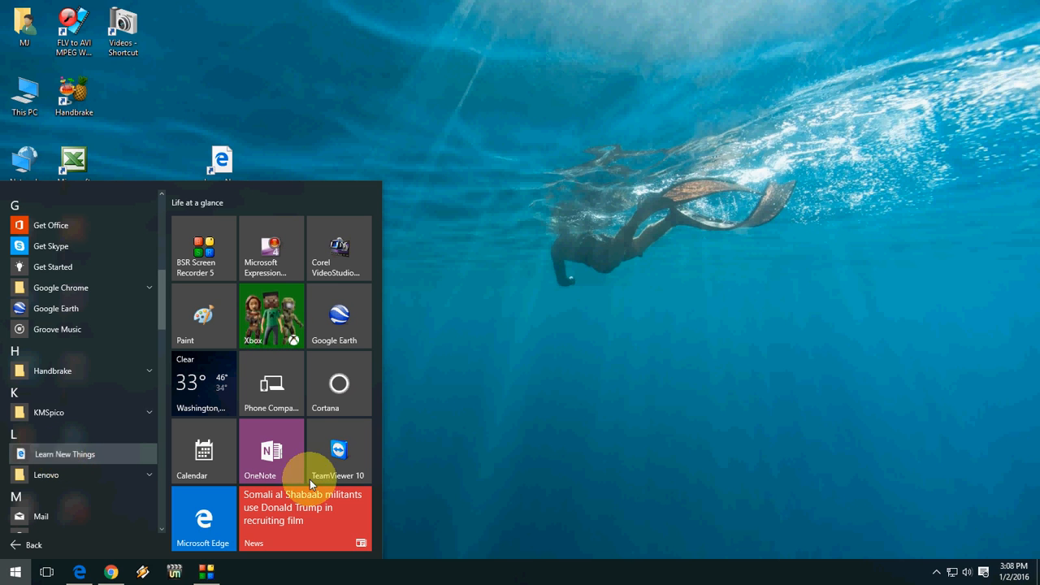
pyautogui.scroll(-3)
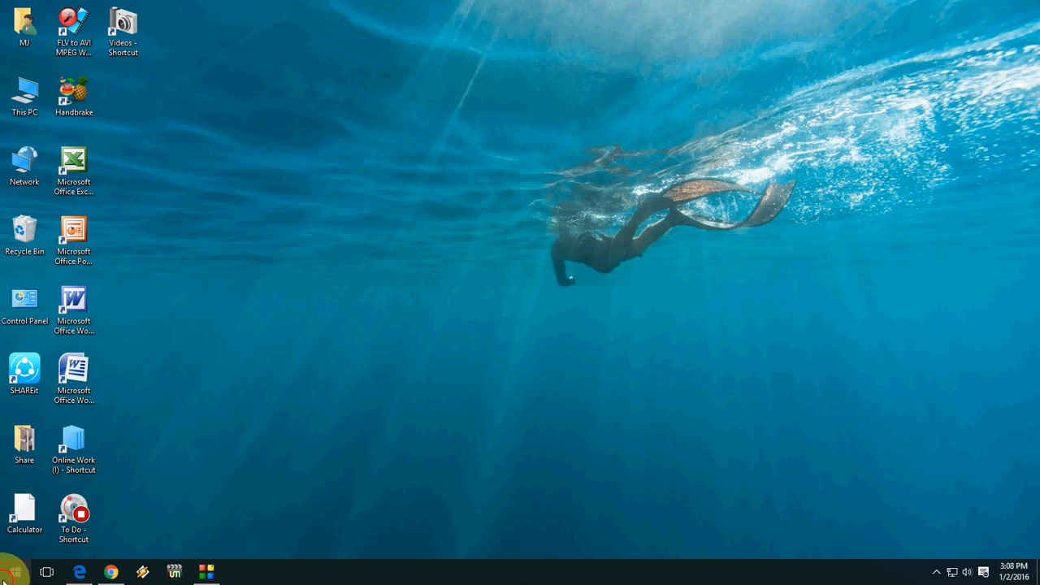
# Check Start for the new Learn New Things tile with the Wikipedia tile below it.
pyautogui.click(13, 572)
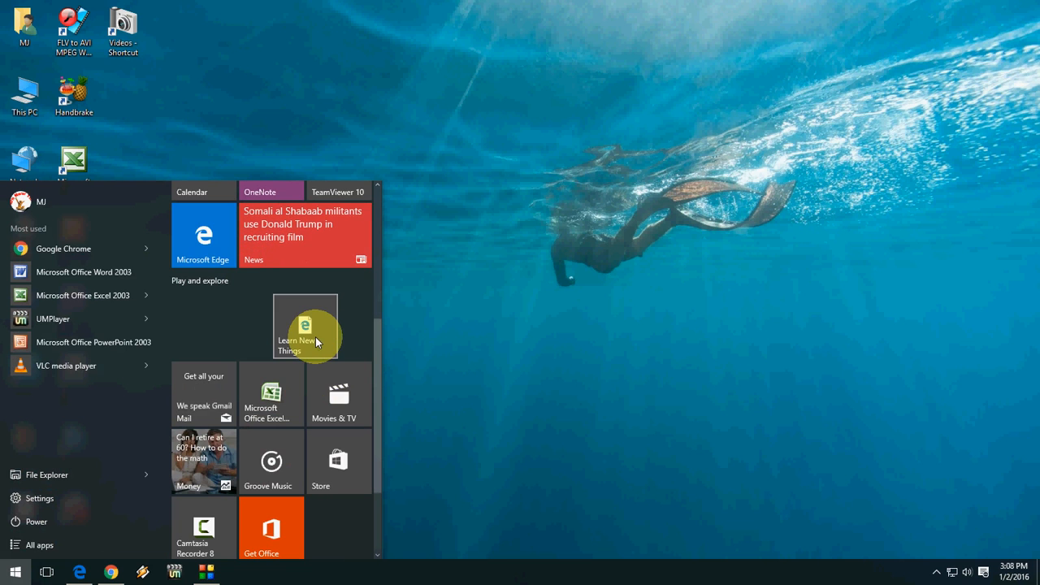
pyautogui.moveTo(278, 458)
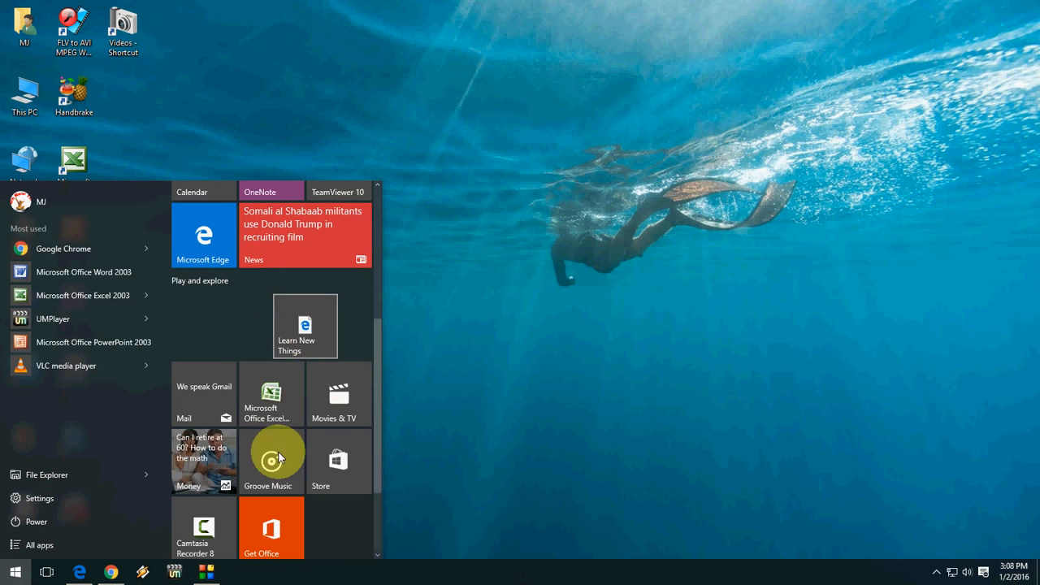
pyautogui.scroll(-3)
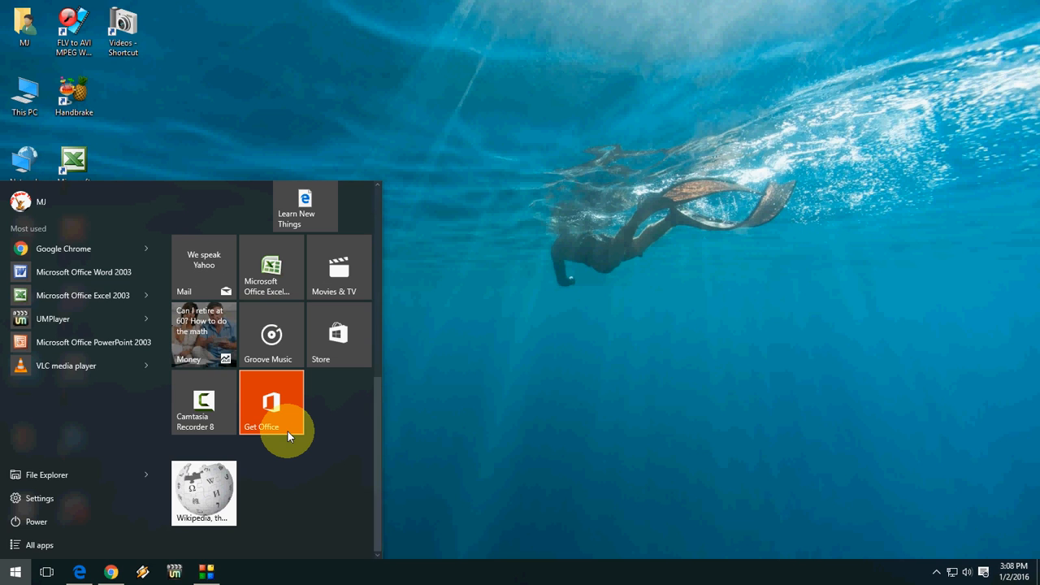
pyautogui.moveTo(439, 226)
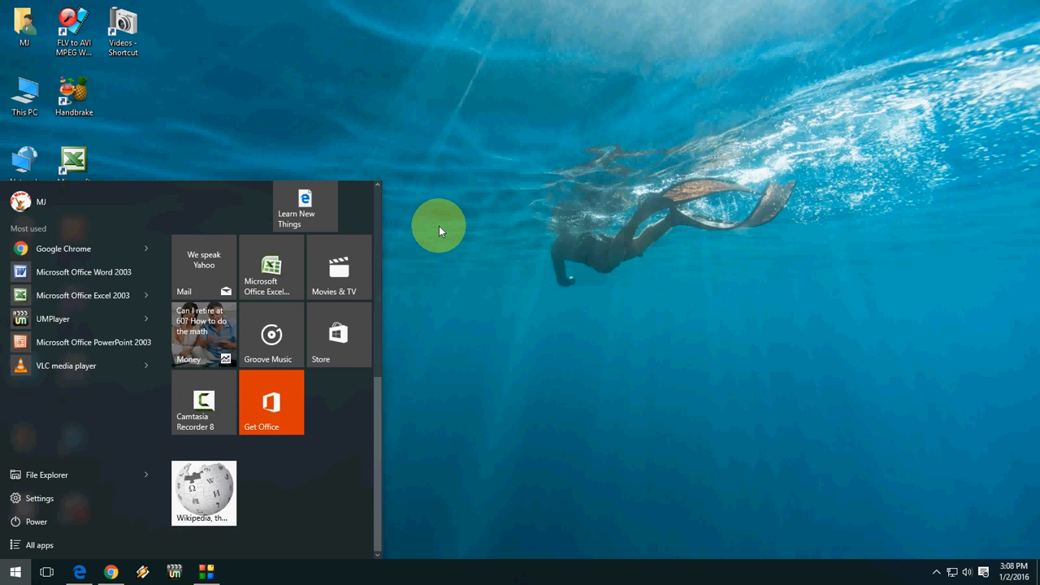